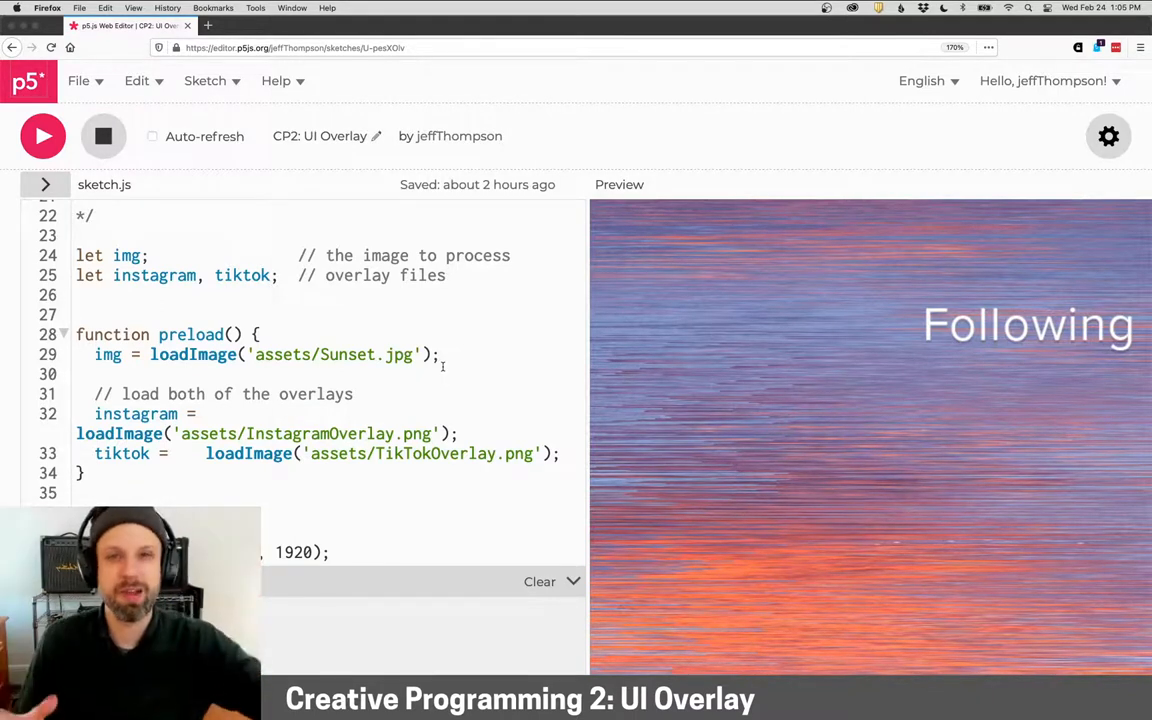
Step: Scroll to the TikTok artboard's 'Description of post' text in SocialMediaTemplates.ai
scroll(down, 3)
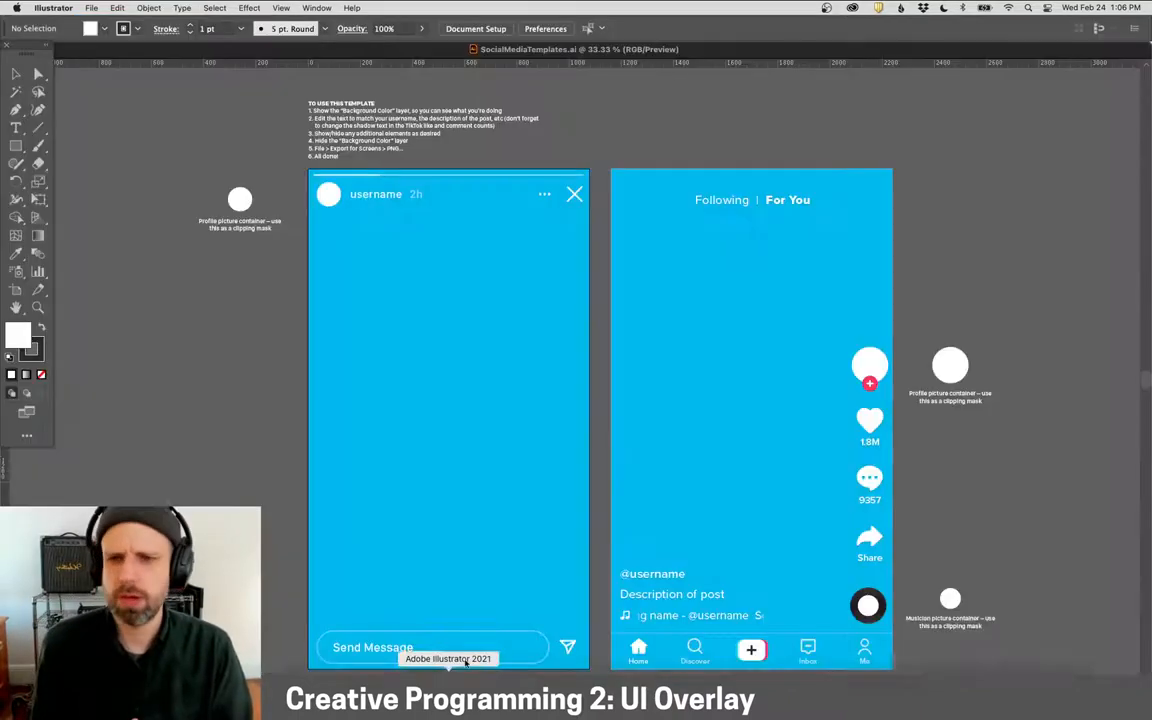
mouse_move(1043, 278)
text(My super sweet filter)
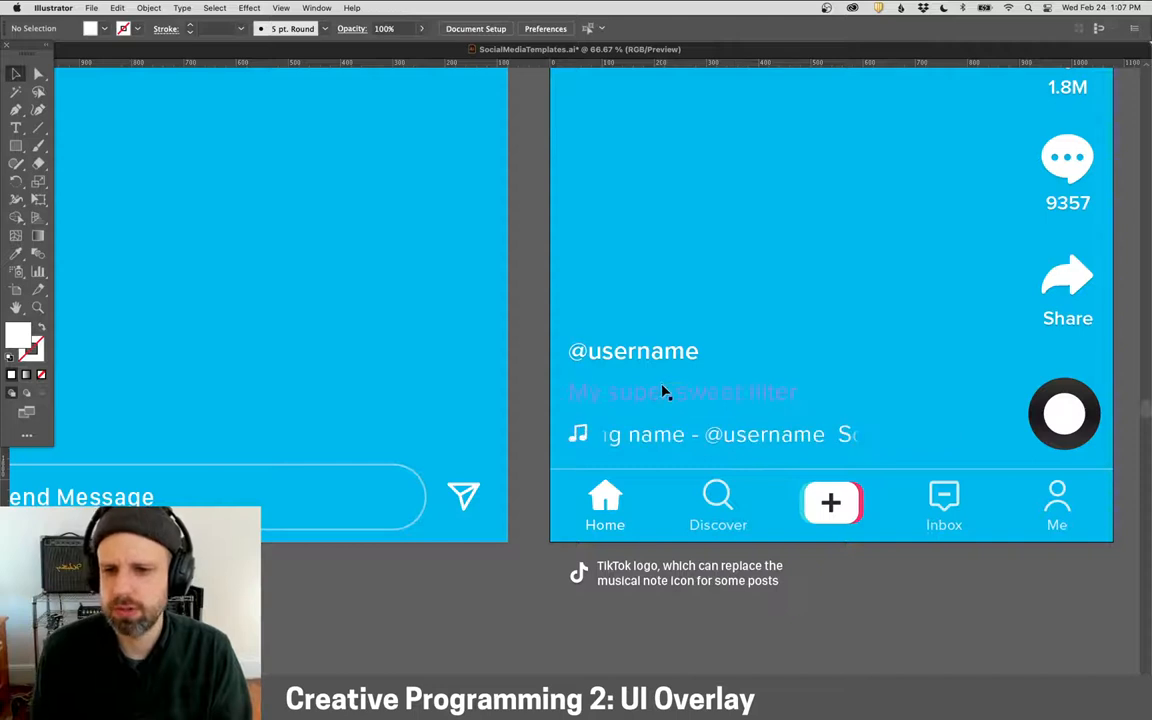
Step: Restore the placeholder description and scroll toward the profile picture container
click(680, 391)
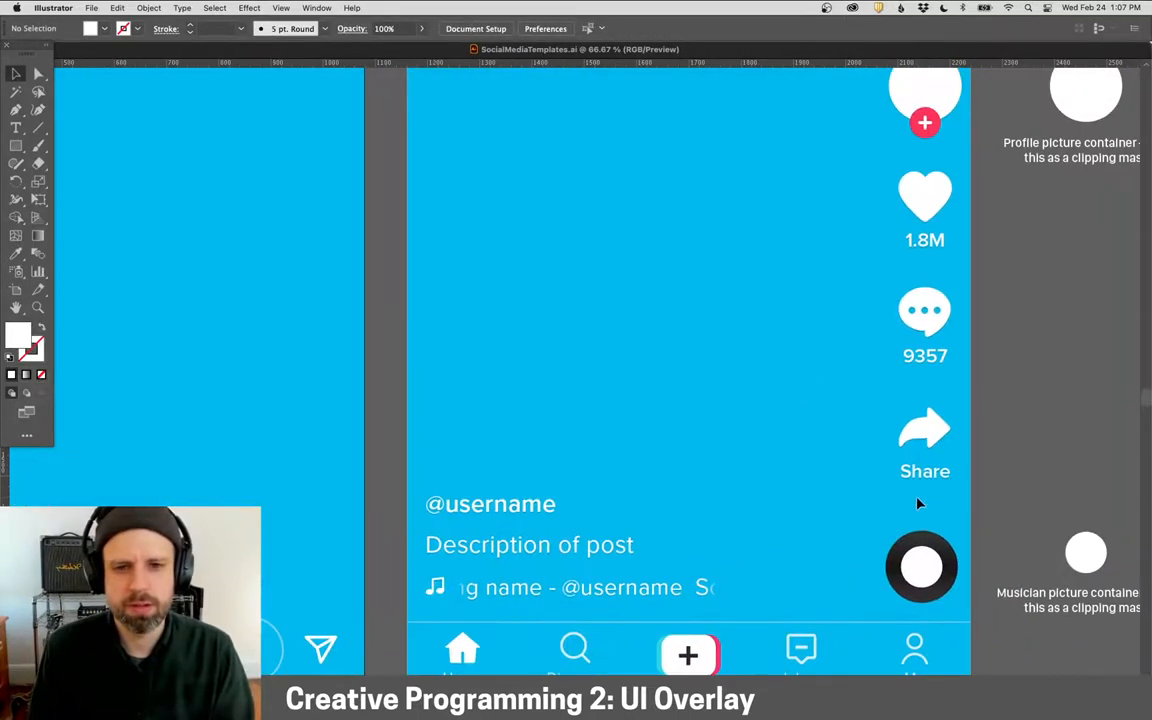
mouse_move(925, 245)
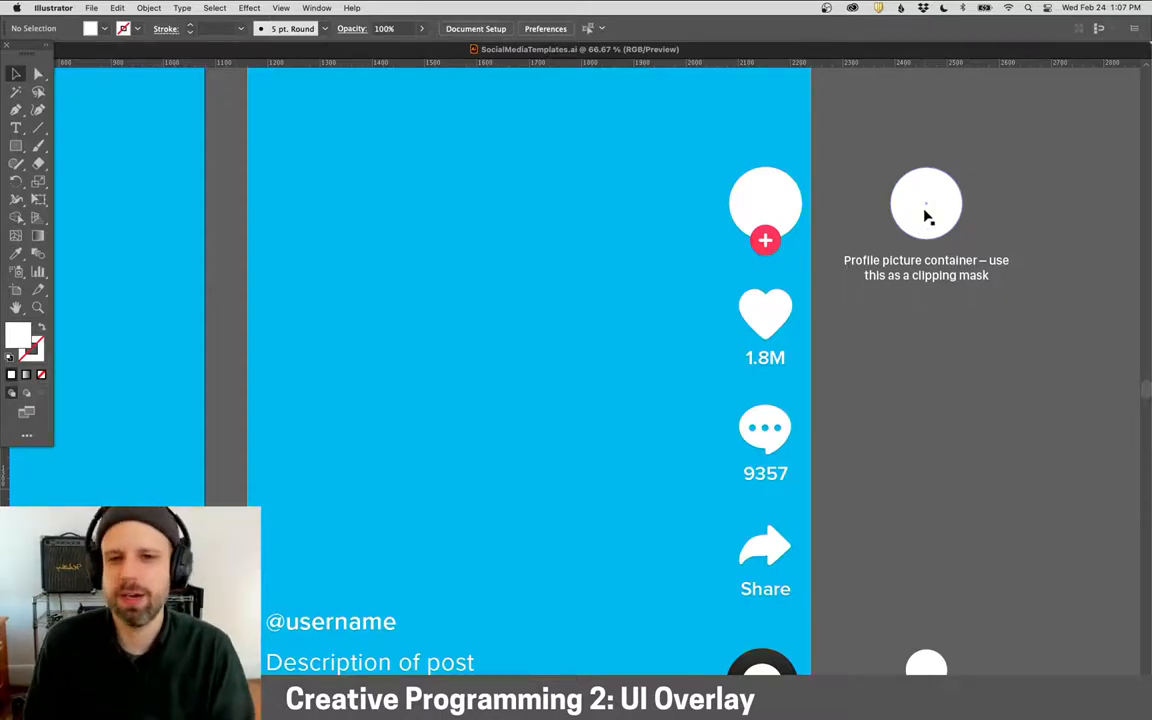
scroll(down, 3)
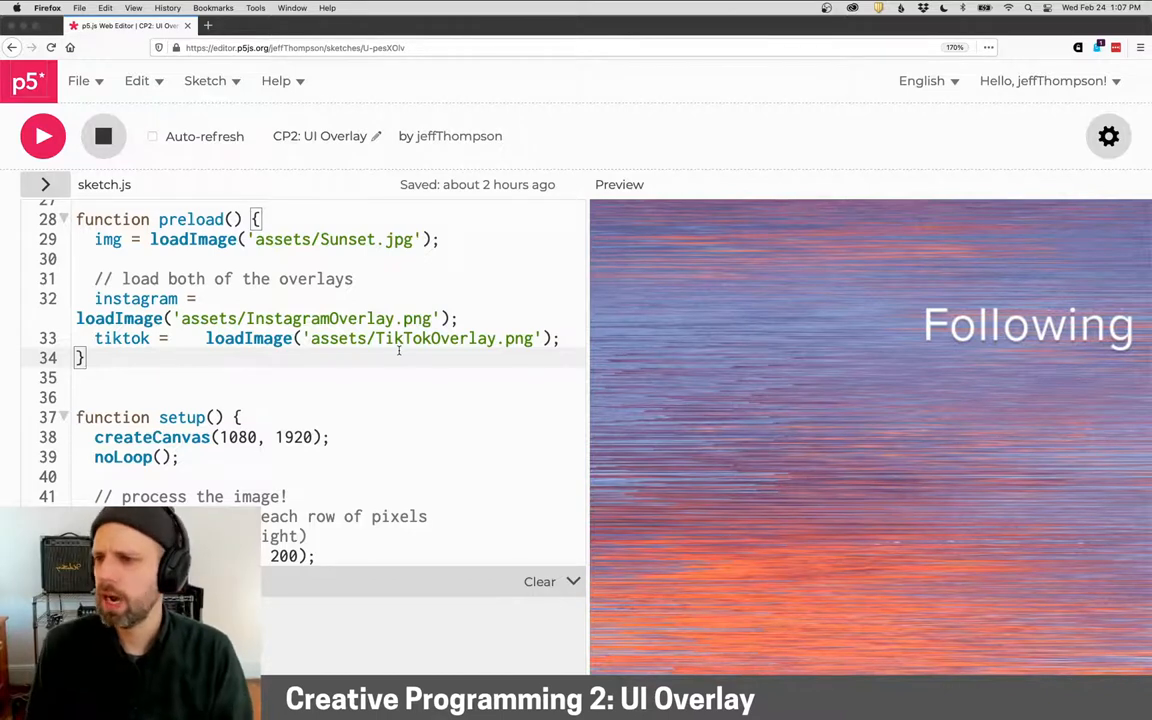
scroll(up, 3)
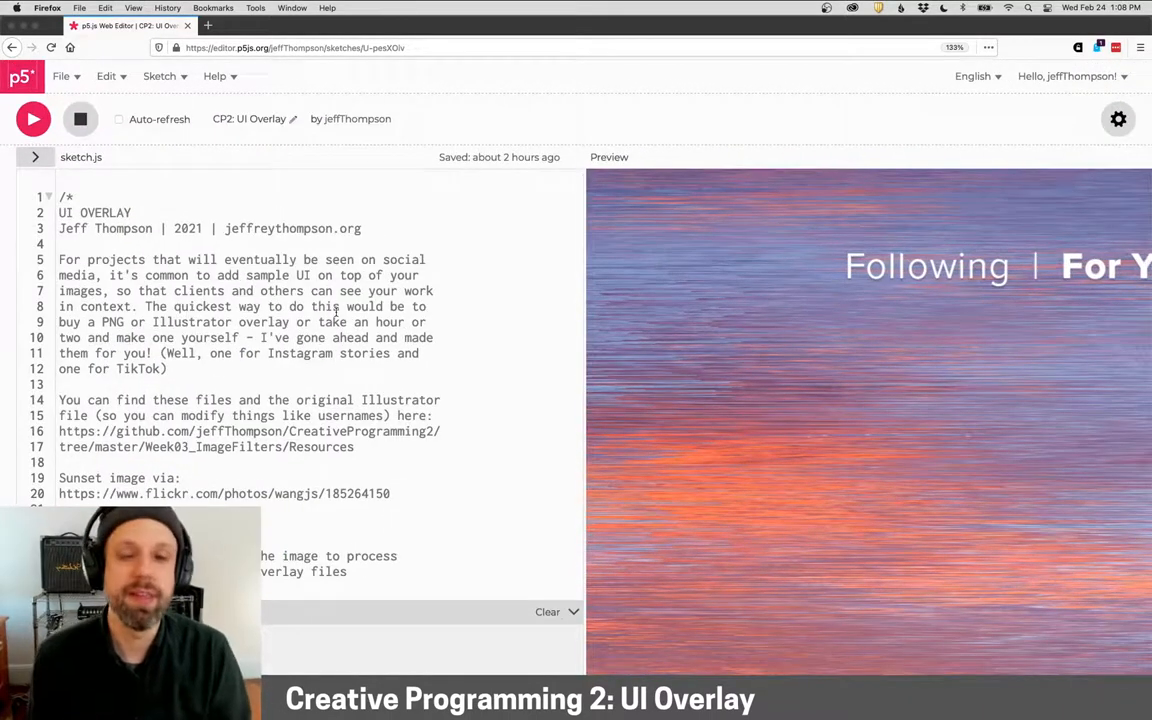
scroll(down, 3)
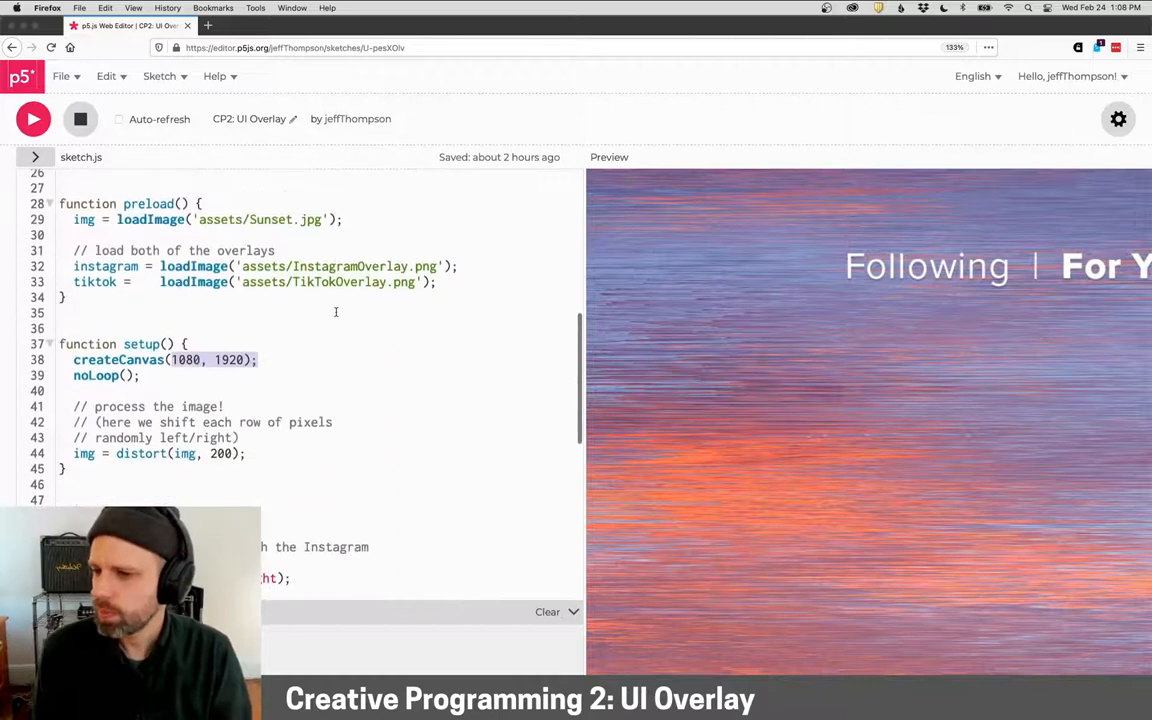
scroll(down, 3)
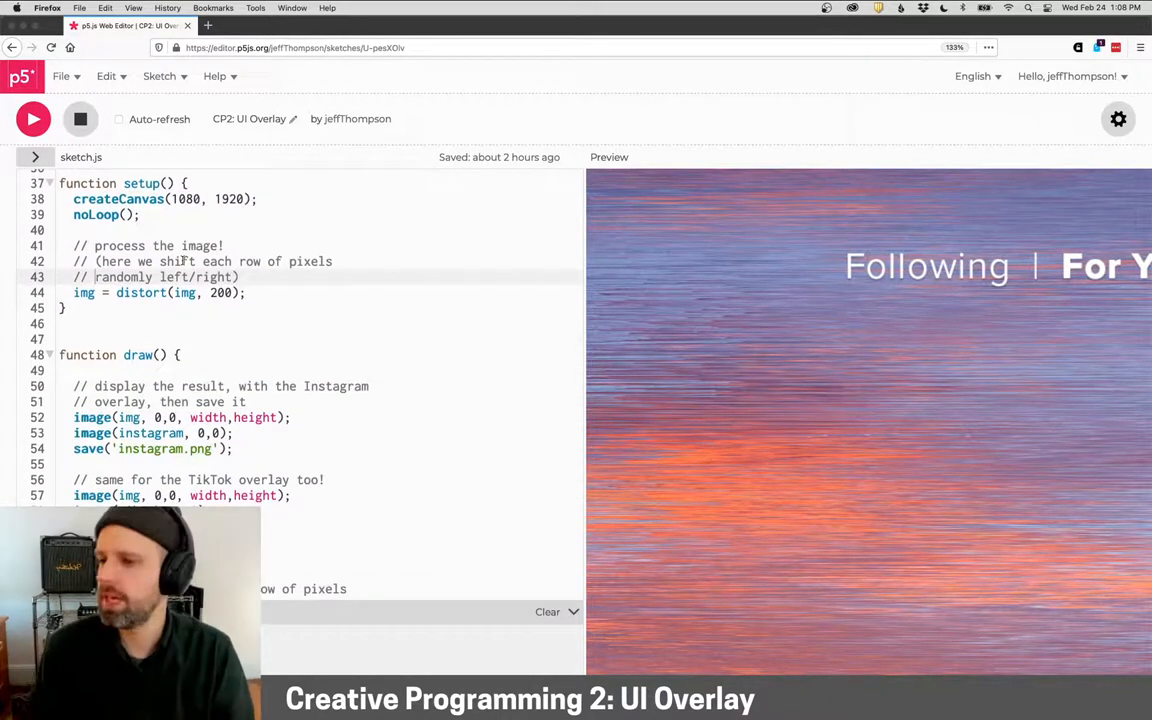
scroll(down, 3)
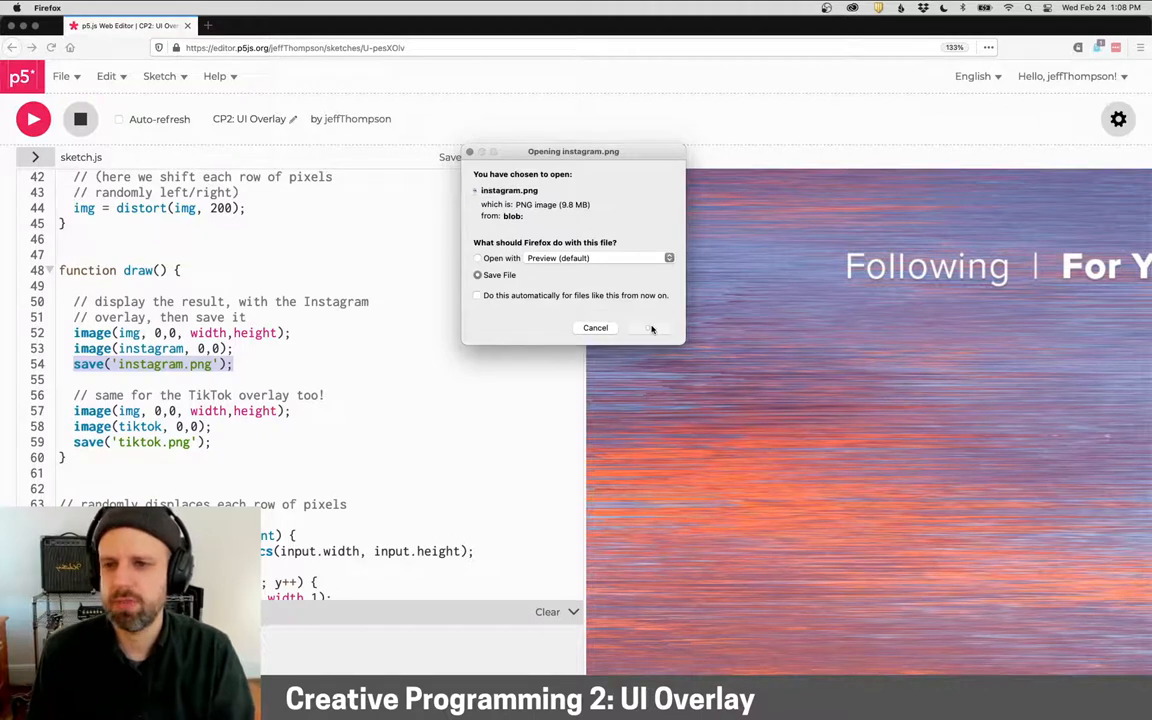
Step: Save instagram.png and view the Instagram overlay on the distorted sunset in Preview
click(595, 327)
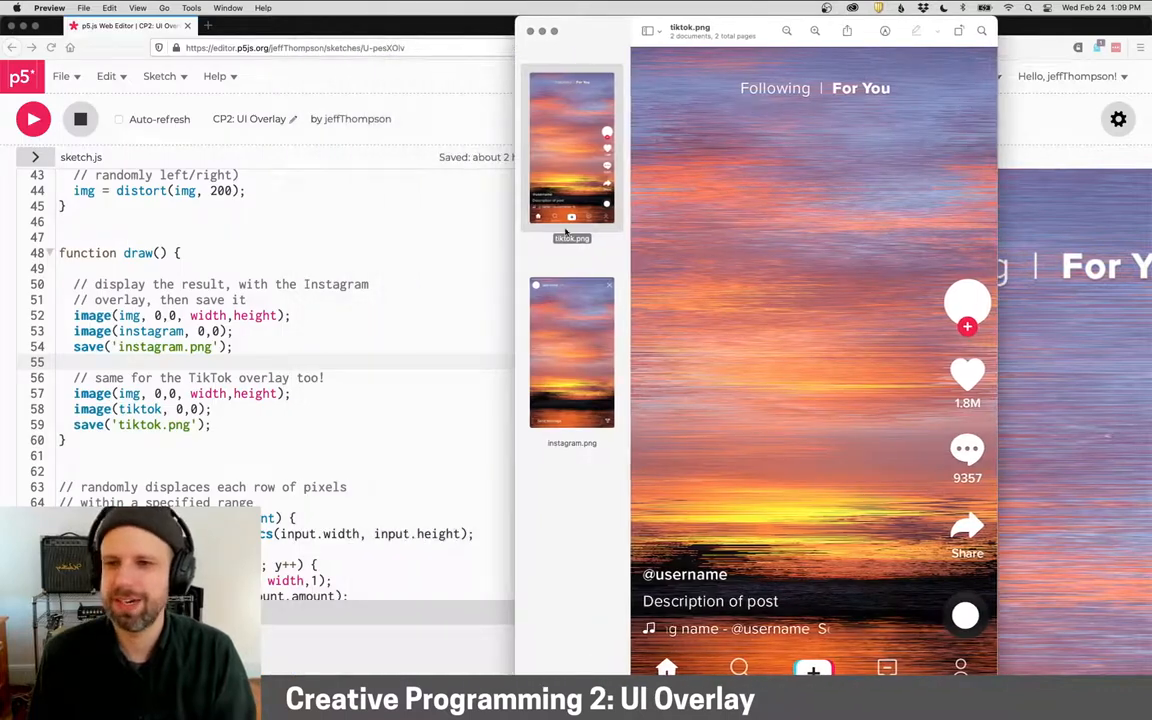
click(571, 353)
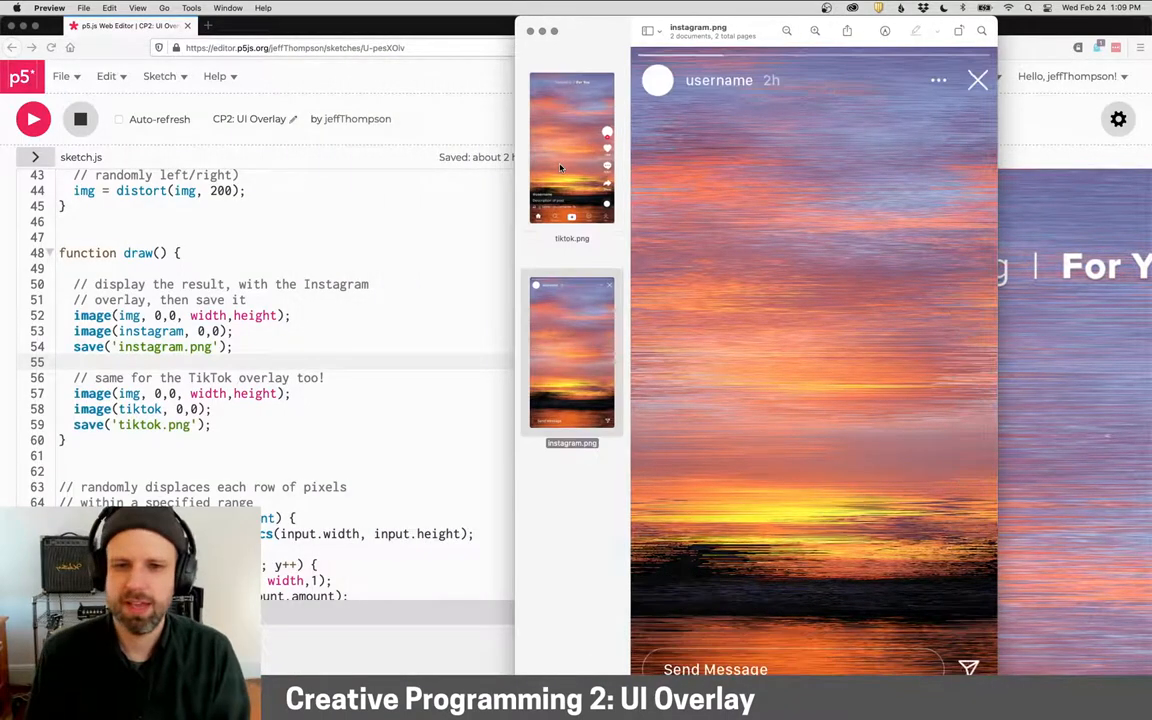